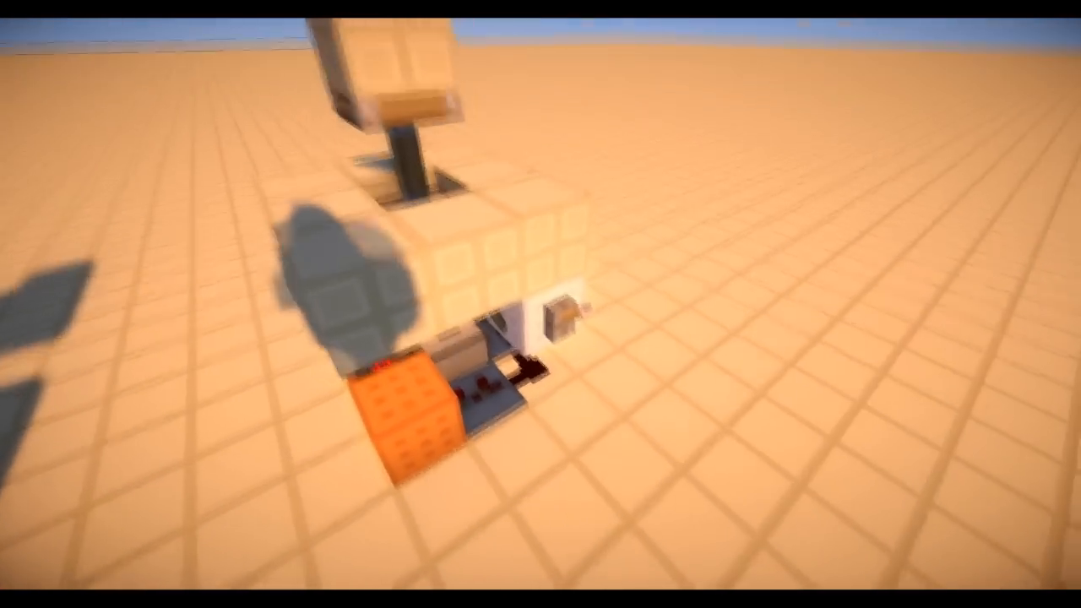
mouse_move(541, 303)
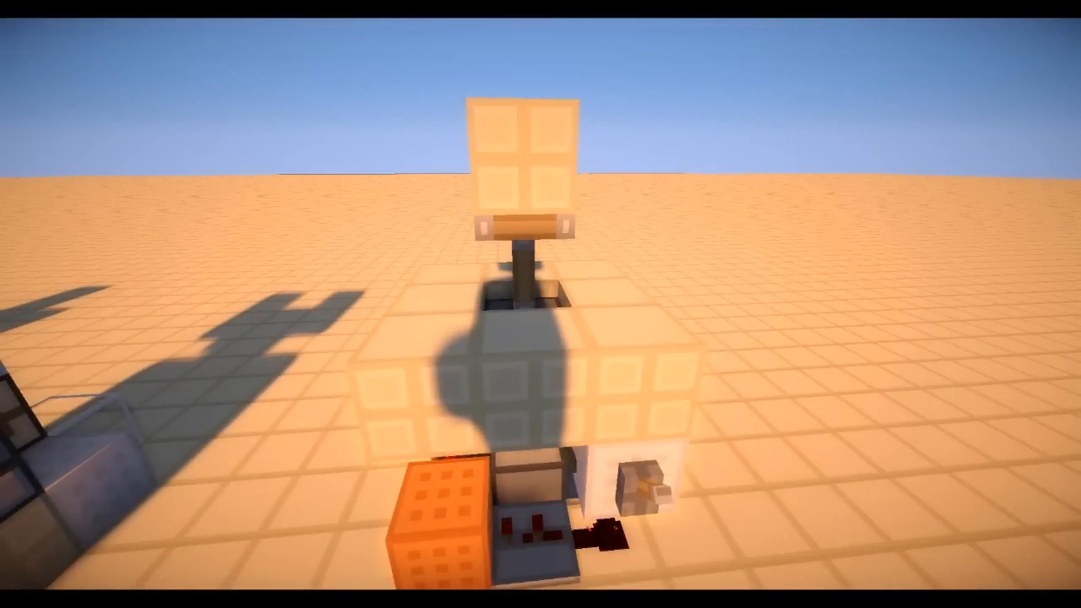
mouse_move(540, 304)
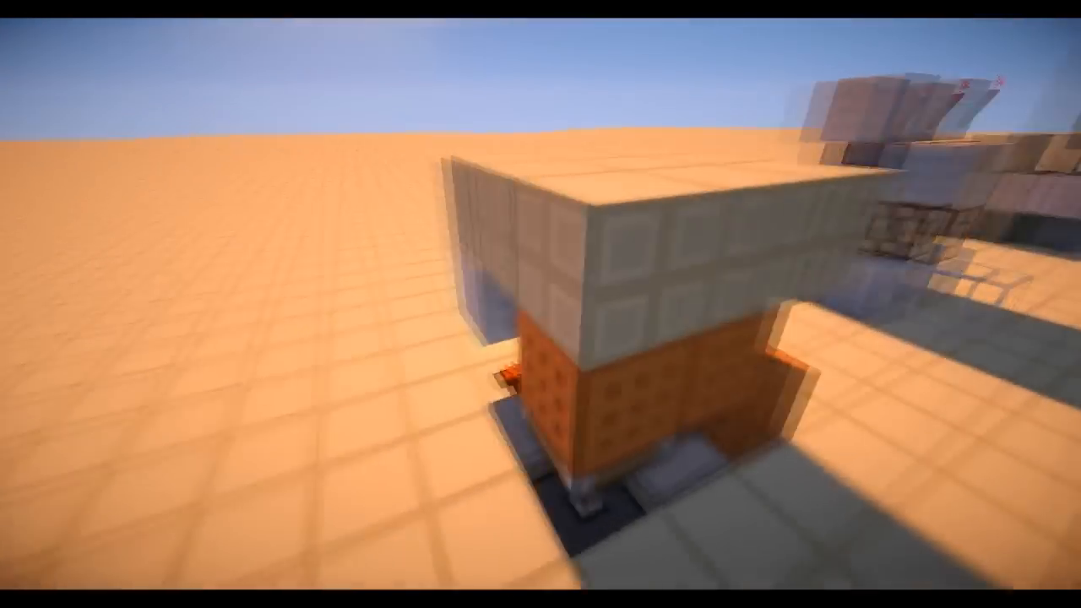
mouse_move(540, 304)
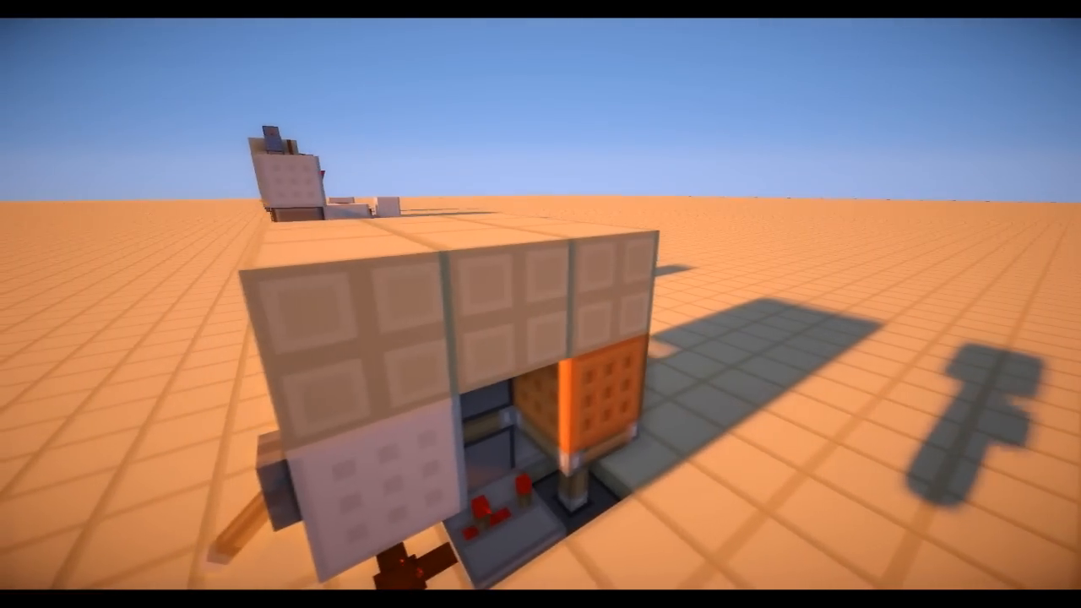
mouse_move(540, 304)
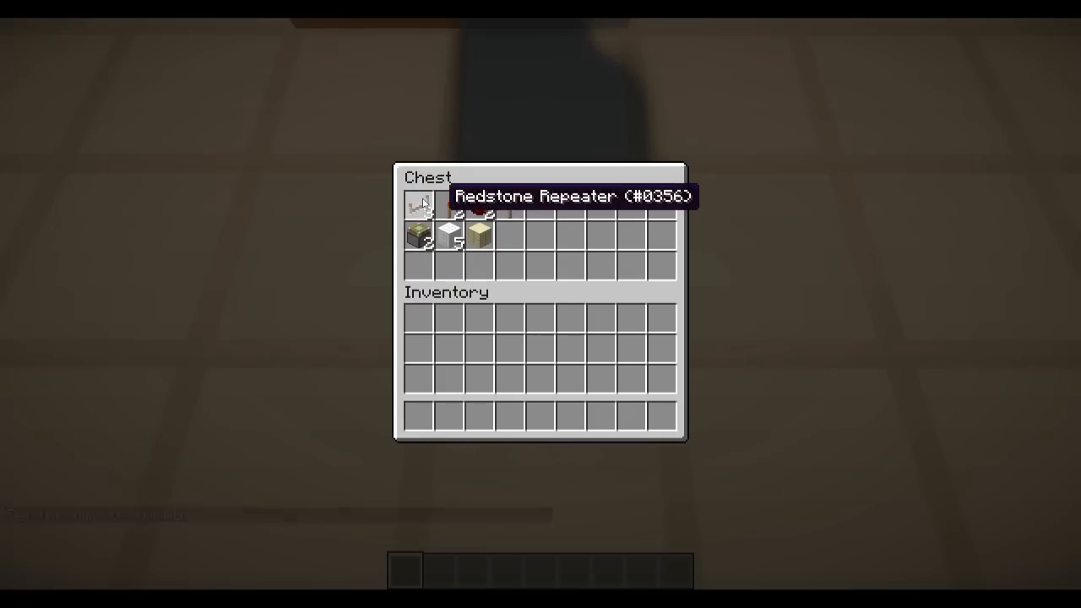
mouse_move(480, 206)
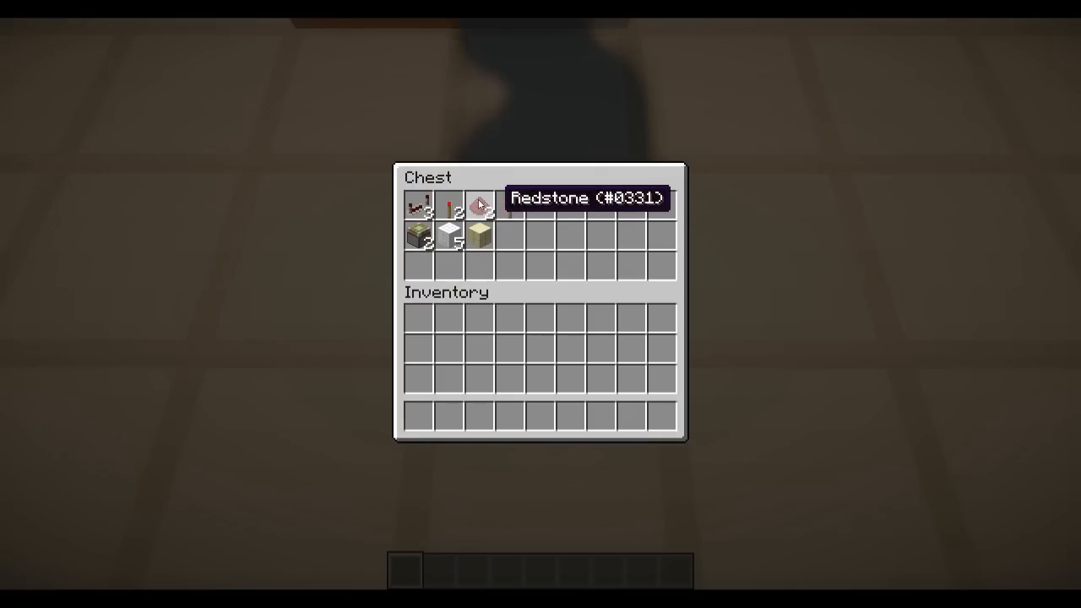
mouse_move(510, 206)
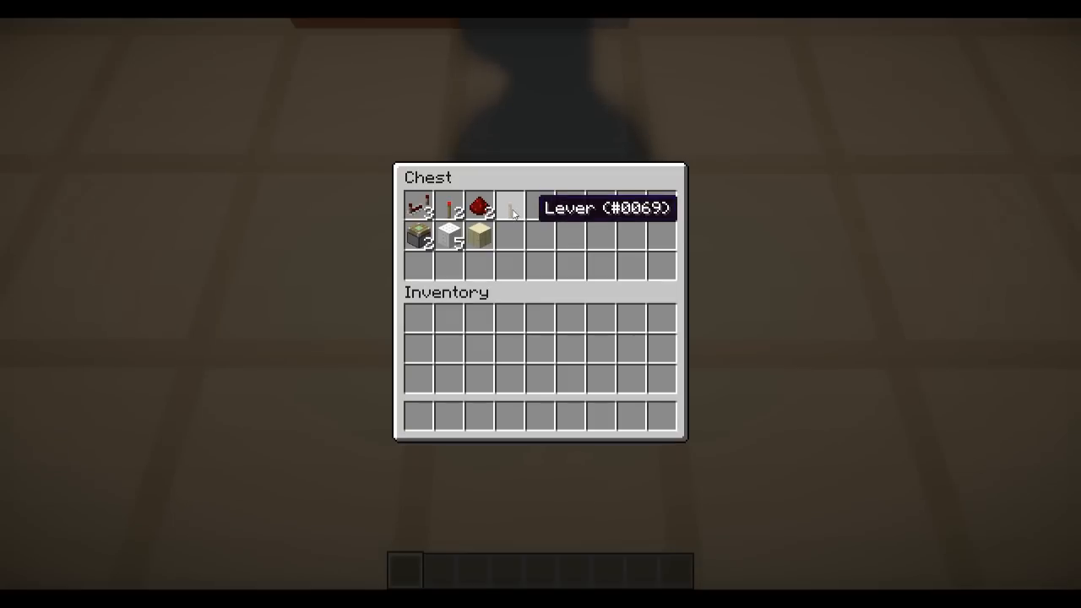
mouse_move(419, 234)
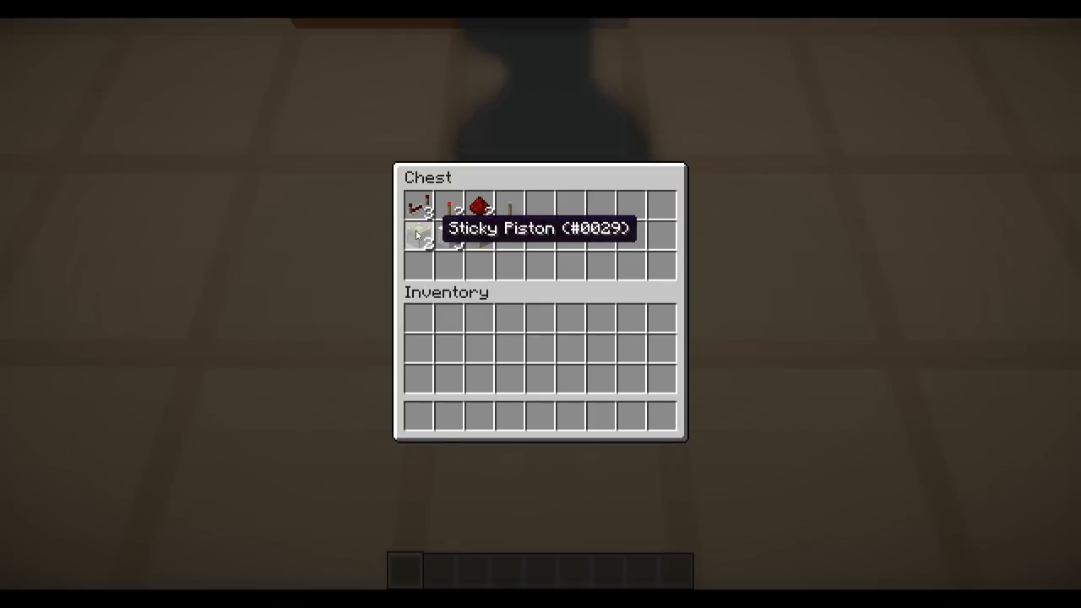
mouse_move(448, 235)
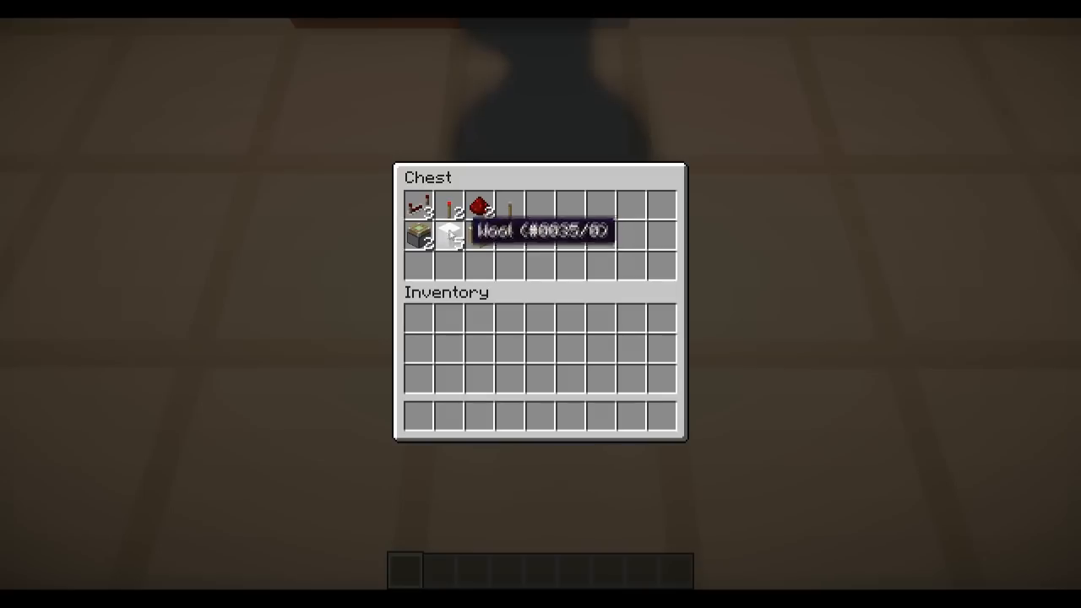
mouse_move(479, 234)
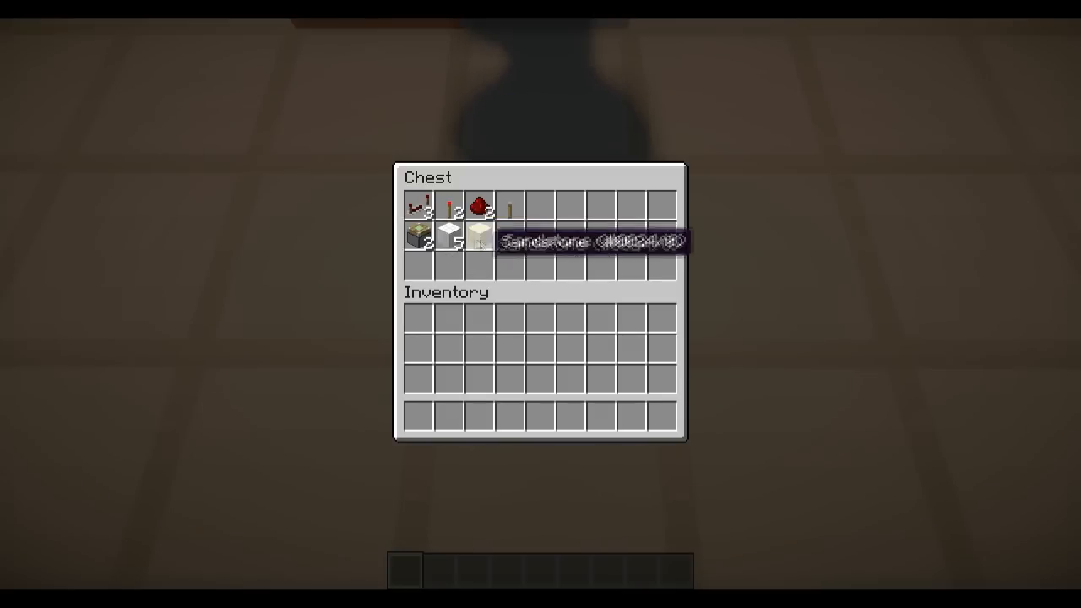
Close the chest after reviewing the door materials
key(Escape)
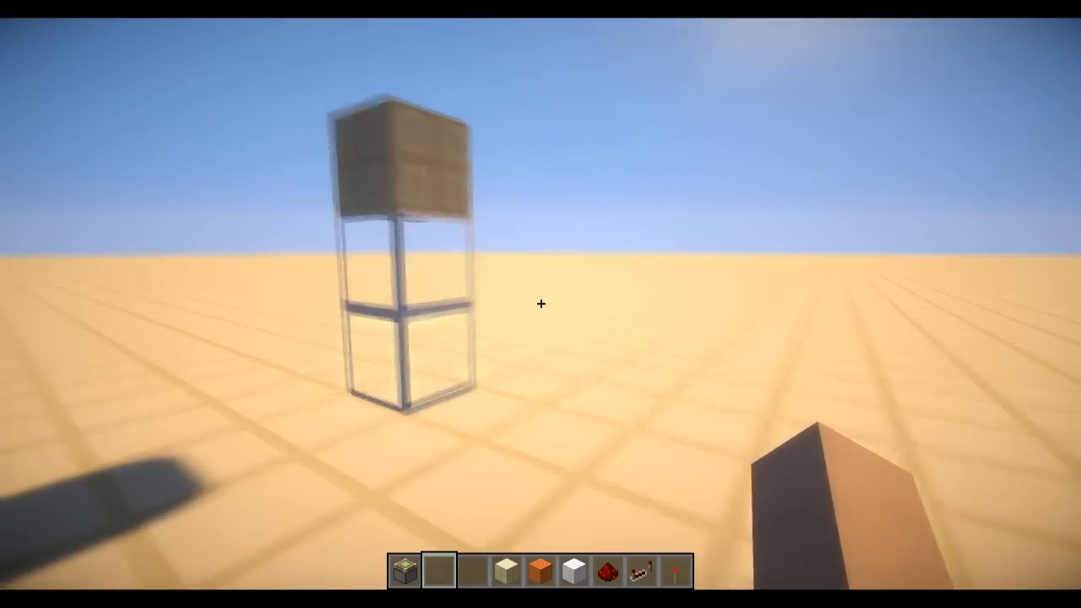
mouse_move(540, 304)
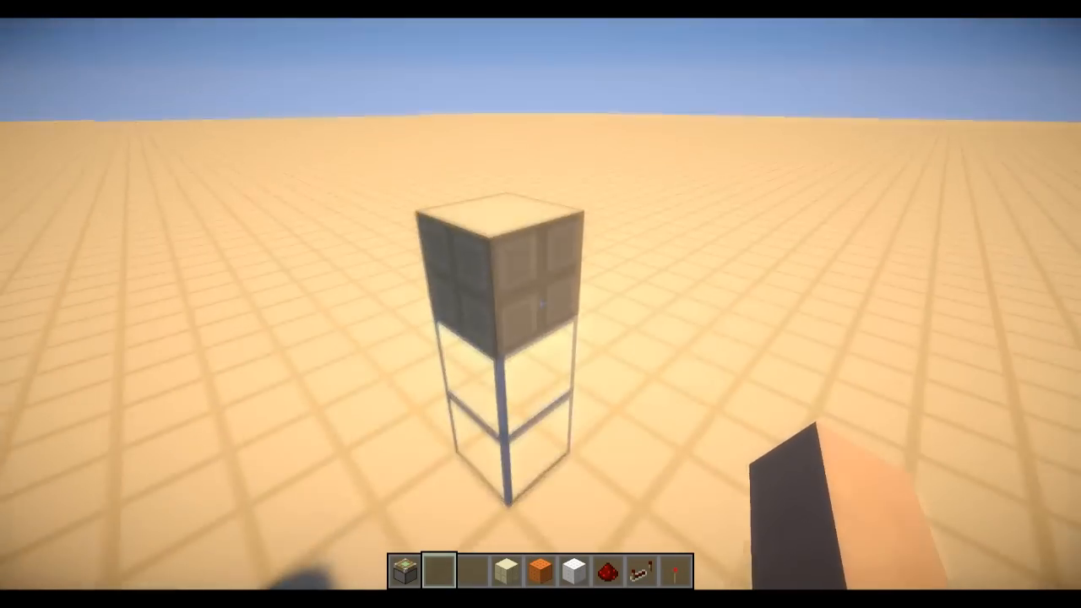
mouse_move(541, 304)
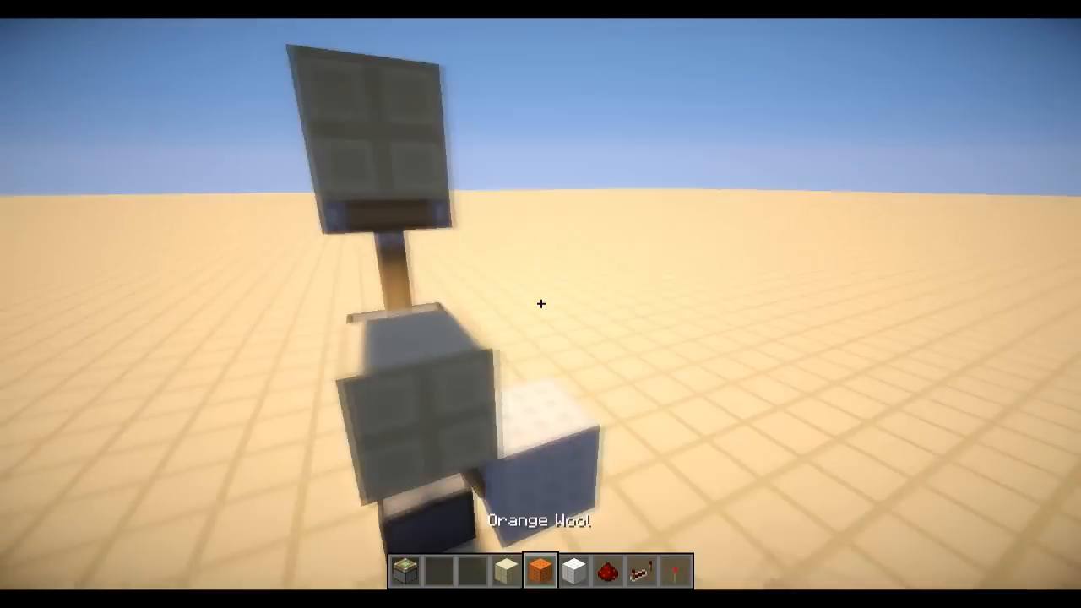
Take a lever from the Redstone category of the creative inventory into the hotbar
key(e)
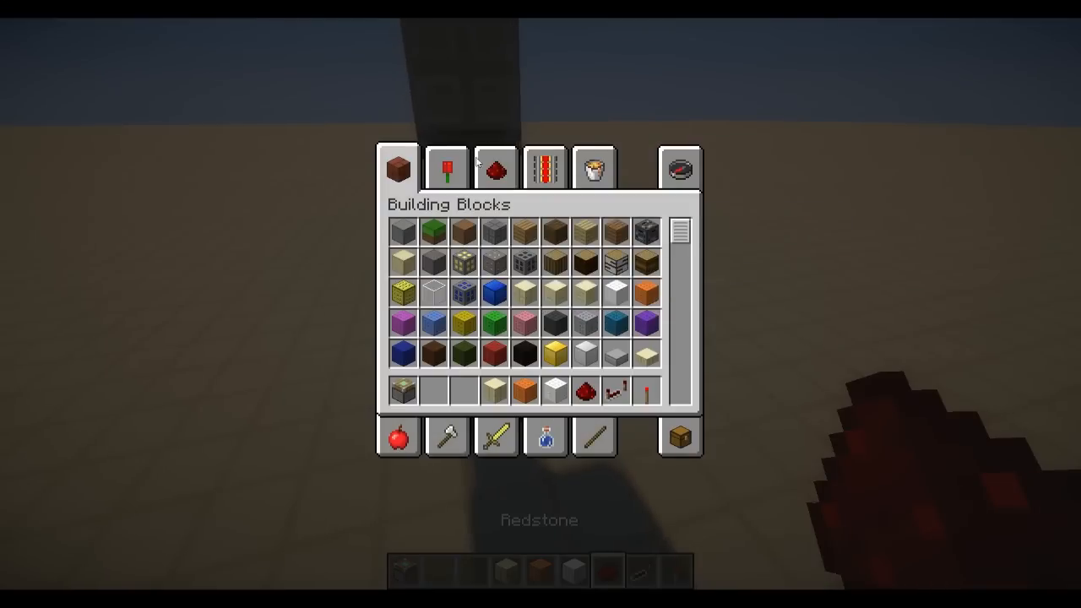
click(496, 169)
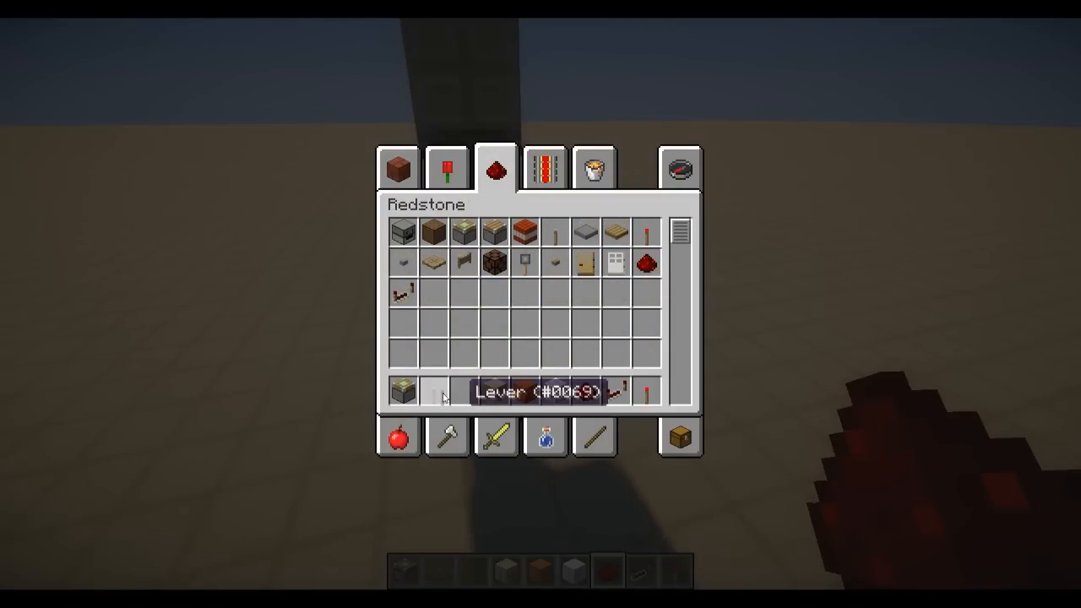
key(Escape)
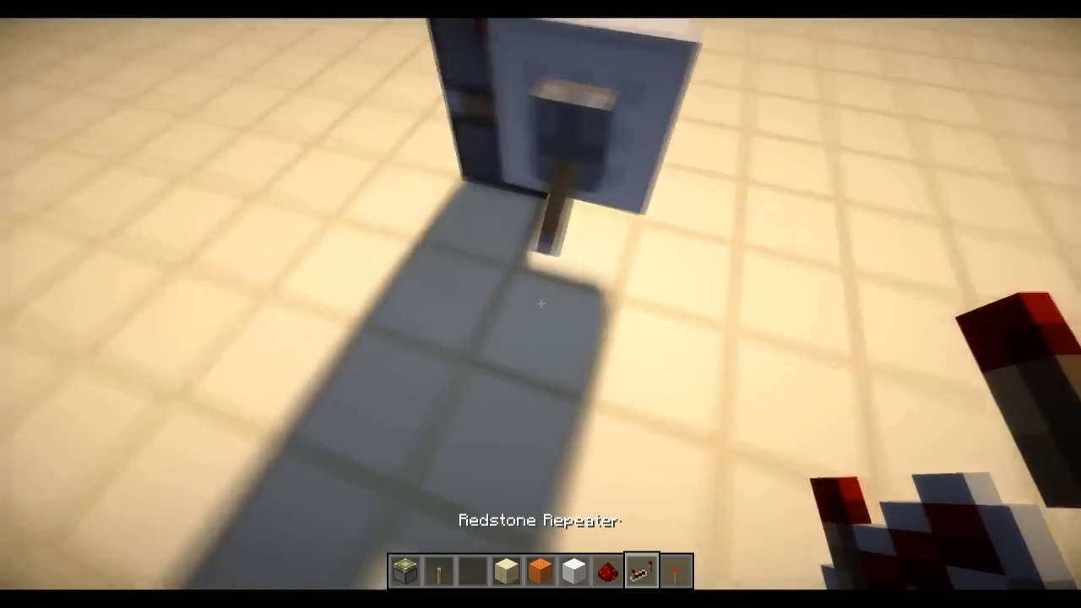
mouse_move(540, 304)
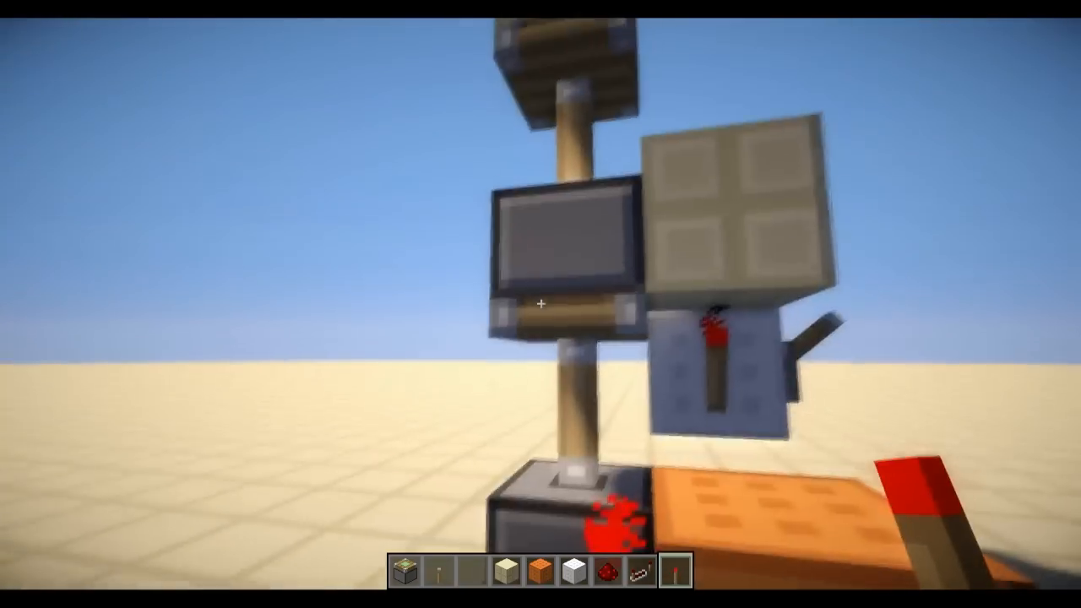
mouse_move(541, 303)
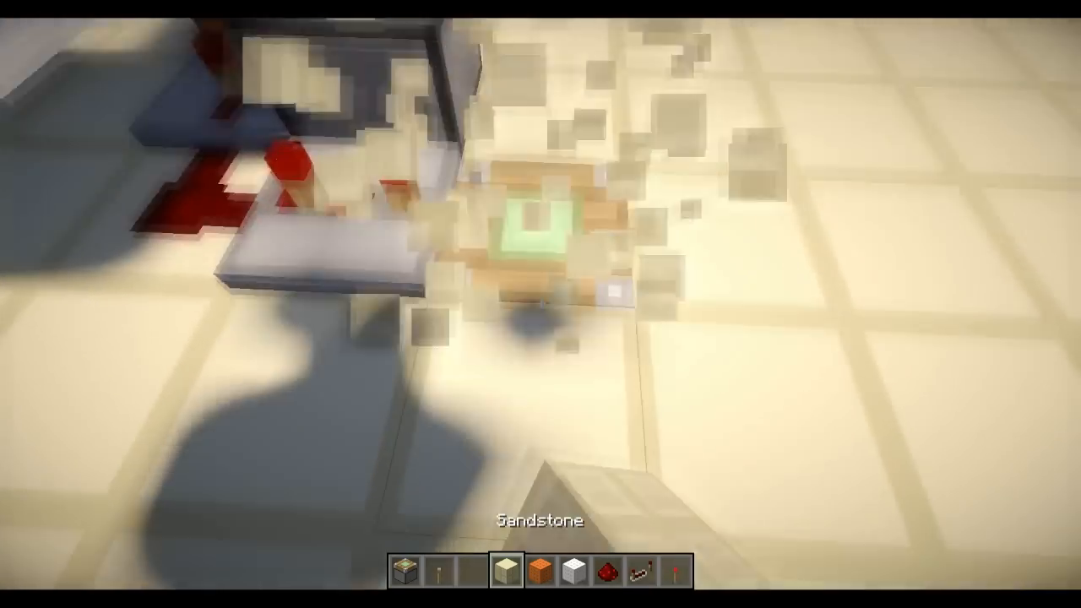
mouse_move(540, 304)
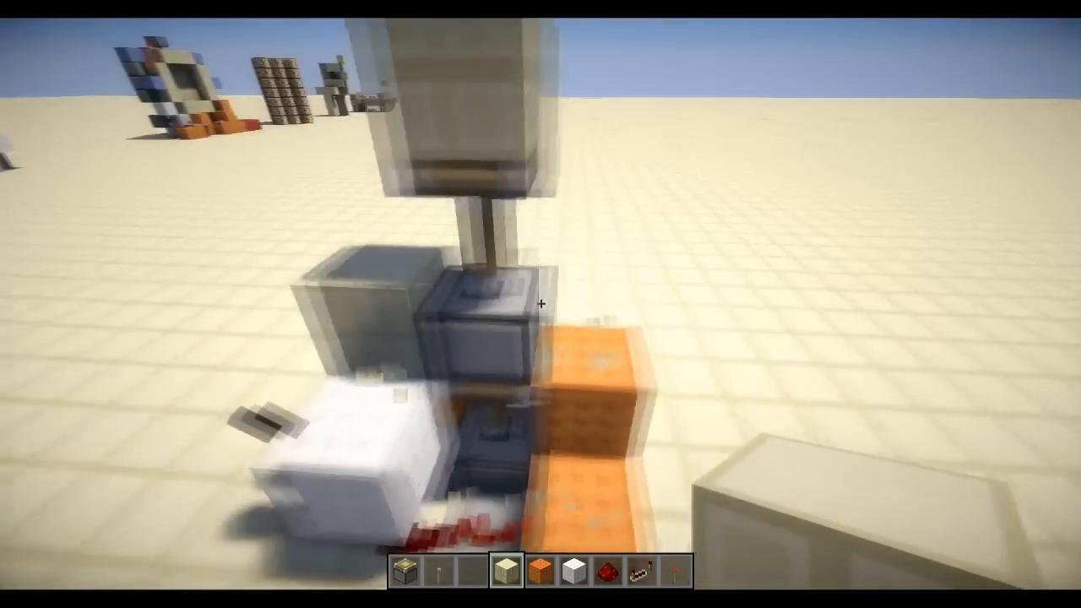
mouse_move(540, 304)
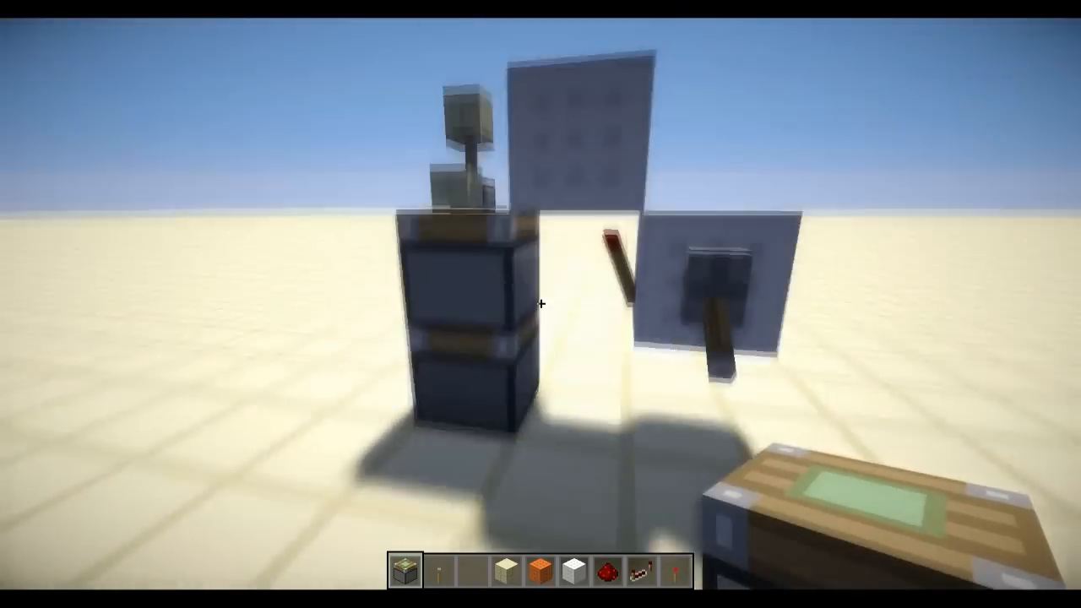
mouse_move(540, 304)
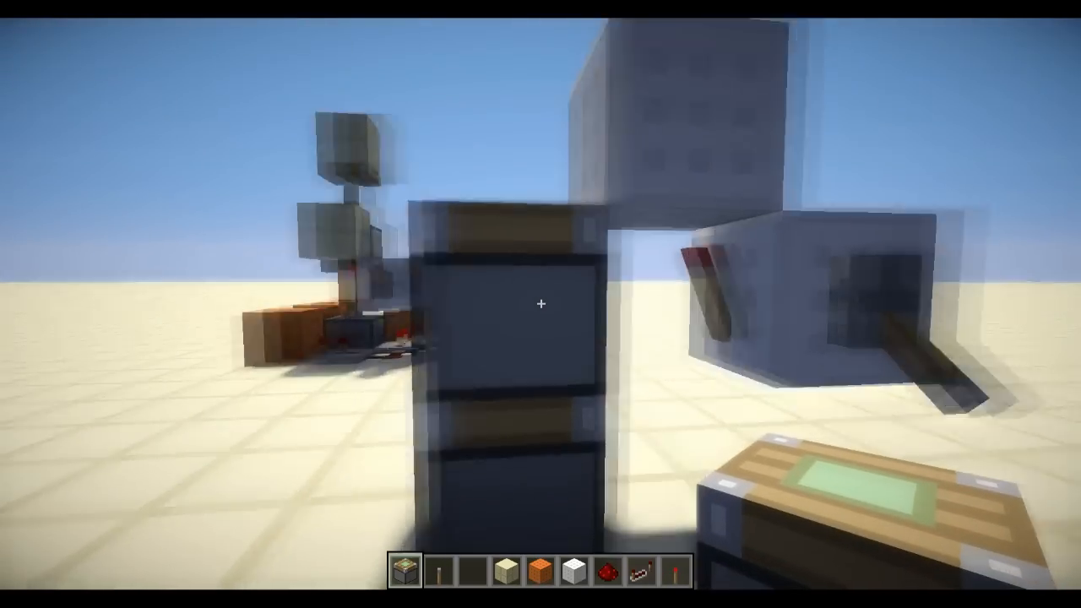
mouse_move(541, 304)
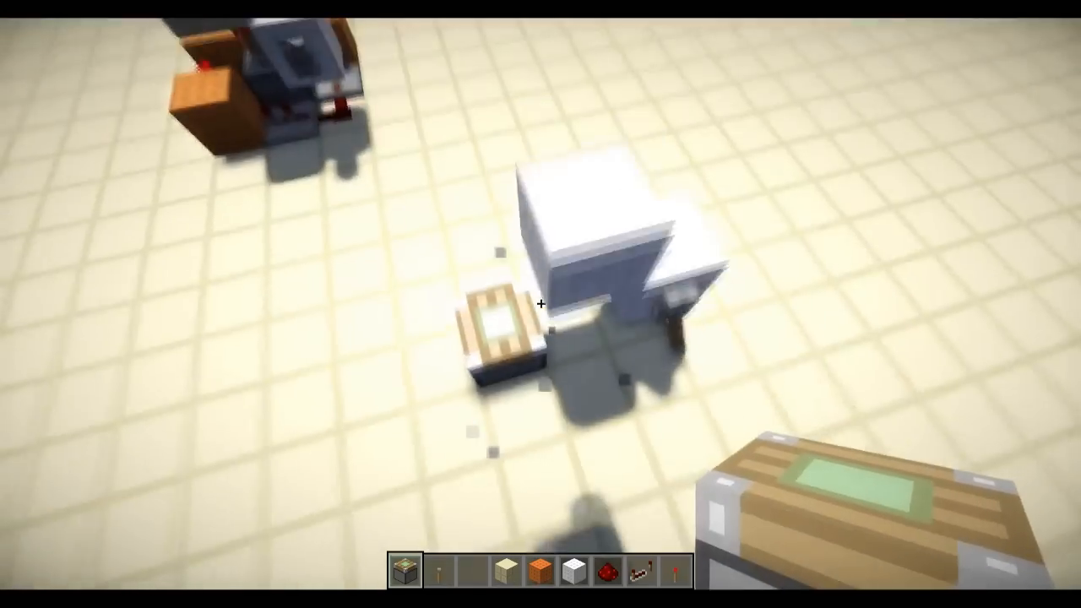
mouse_move(541, 304)
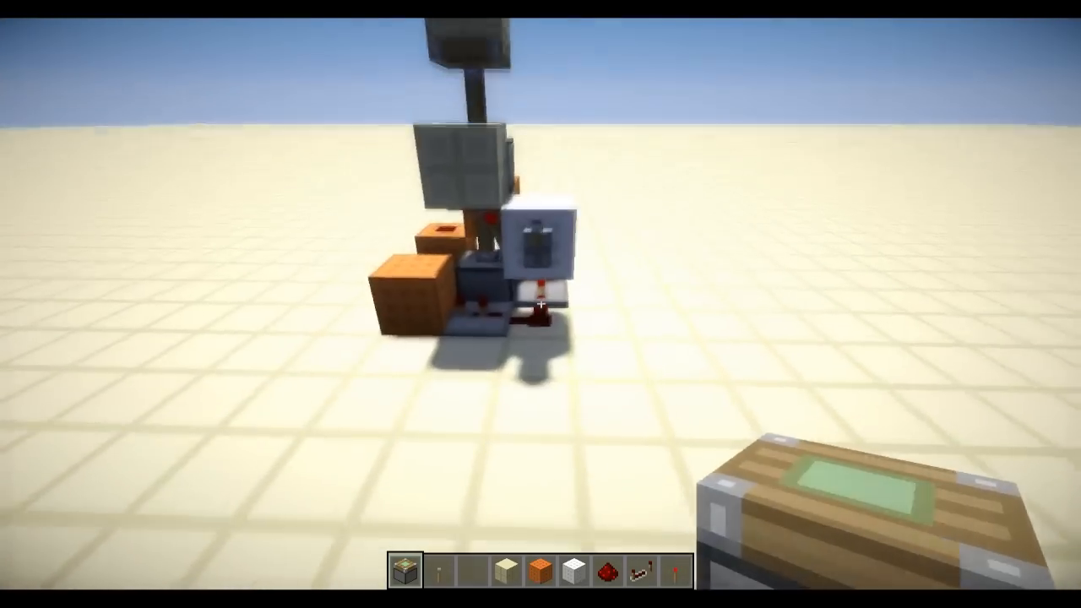
mouse_move(540, 304)
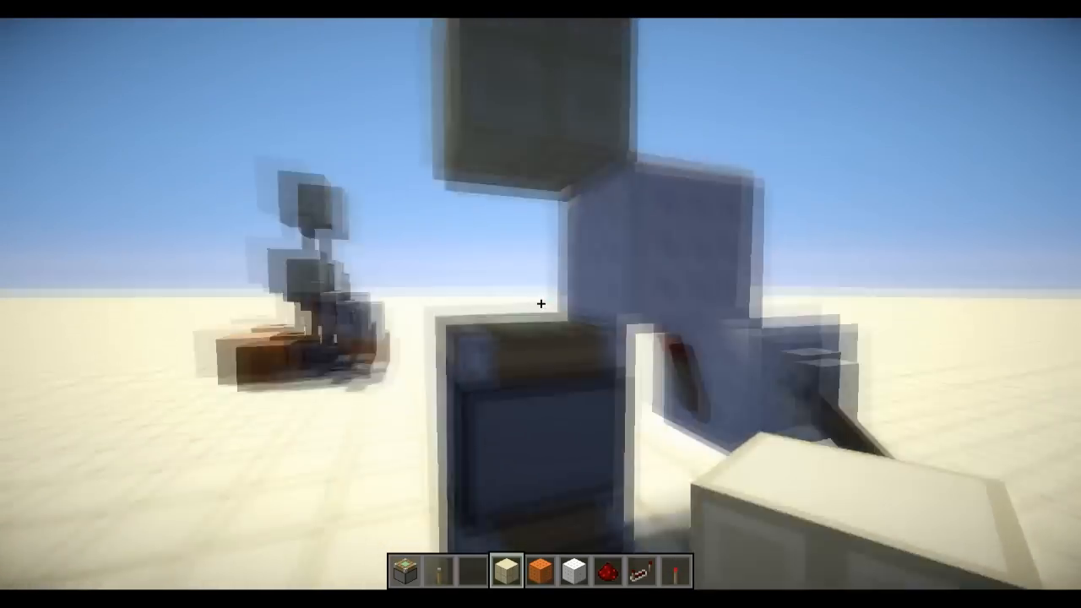
mouse_move(541, 304)
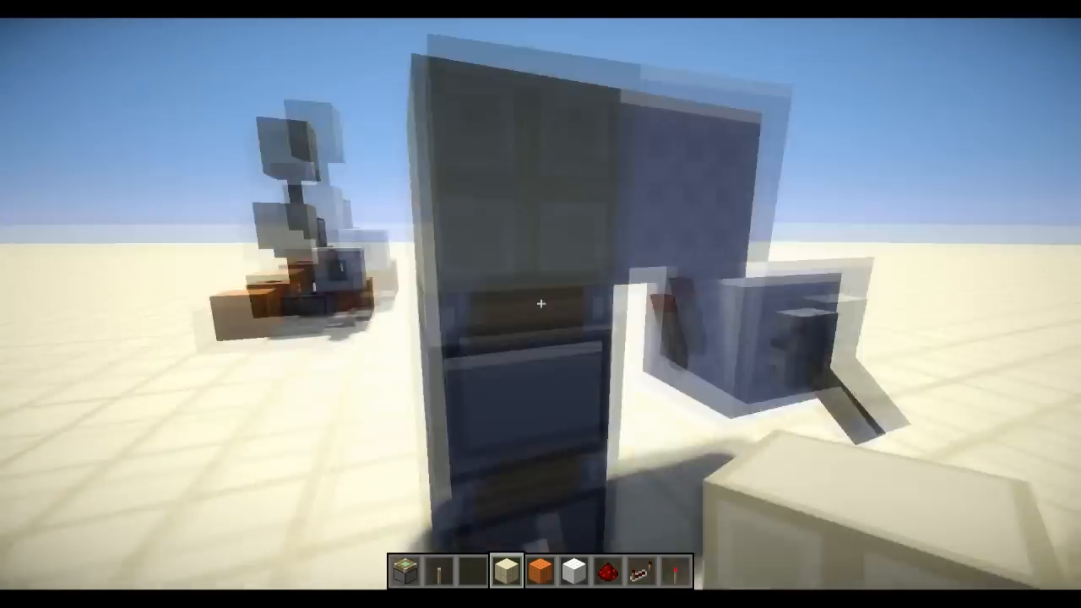
mouse_move(540, 304)
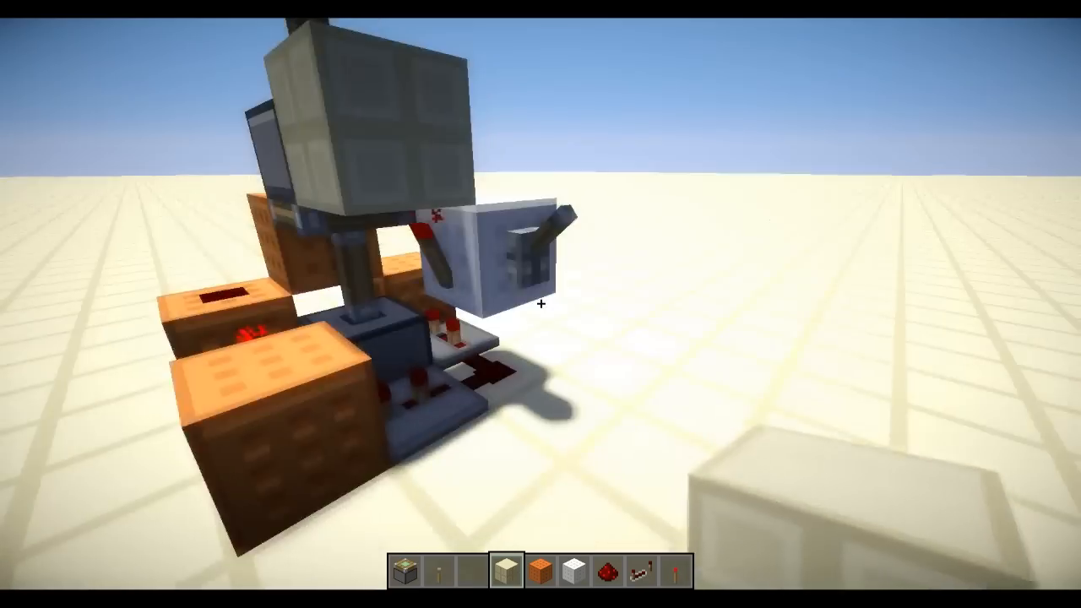
mouse_move(540, 304)
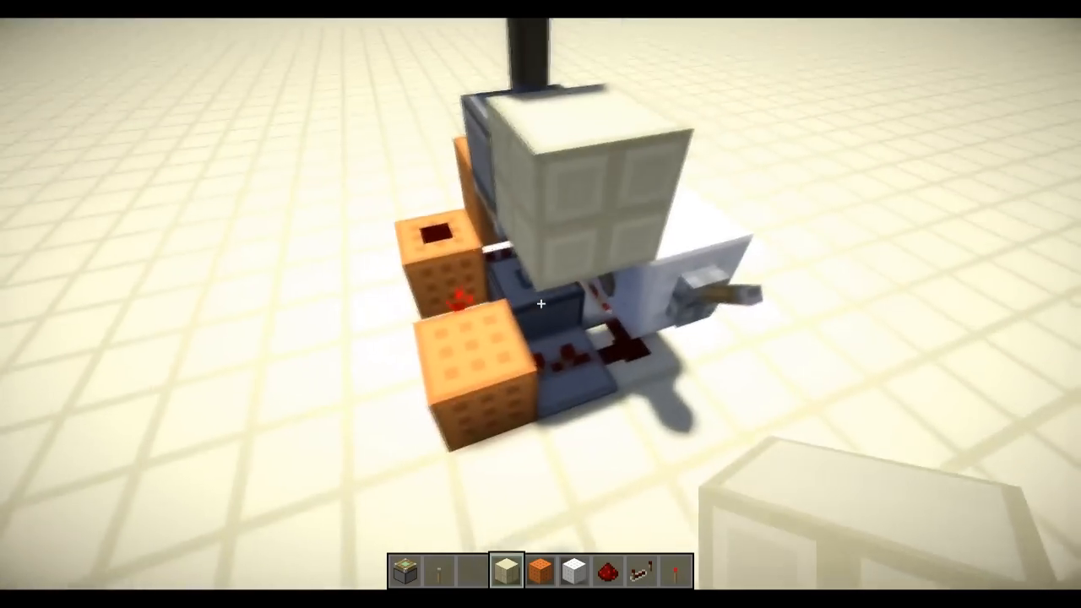
mouse_move(541, 304)
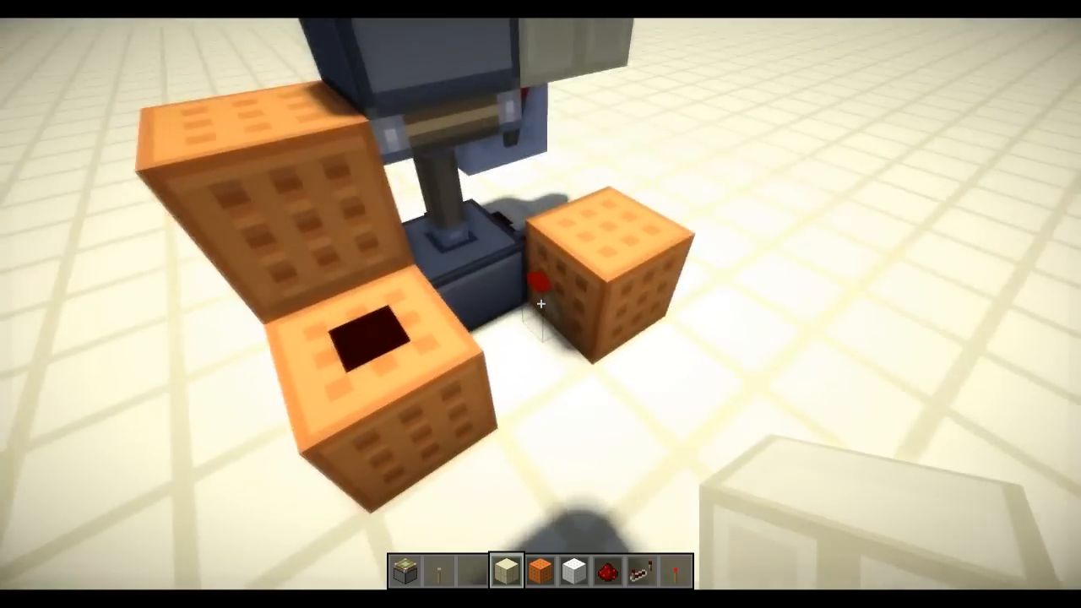
mouse_move(541, 304)
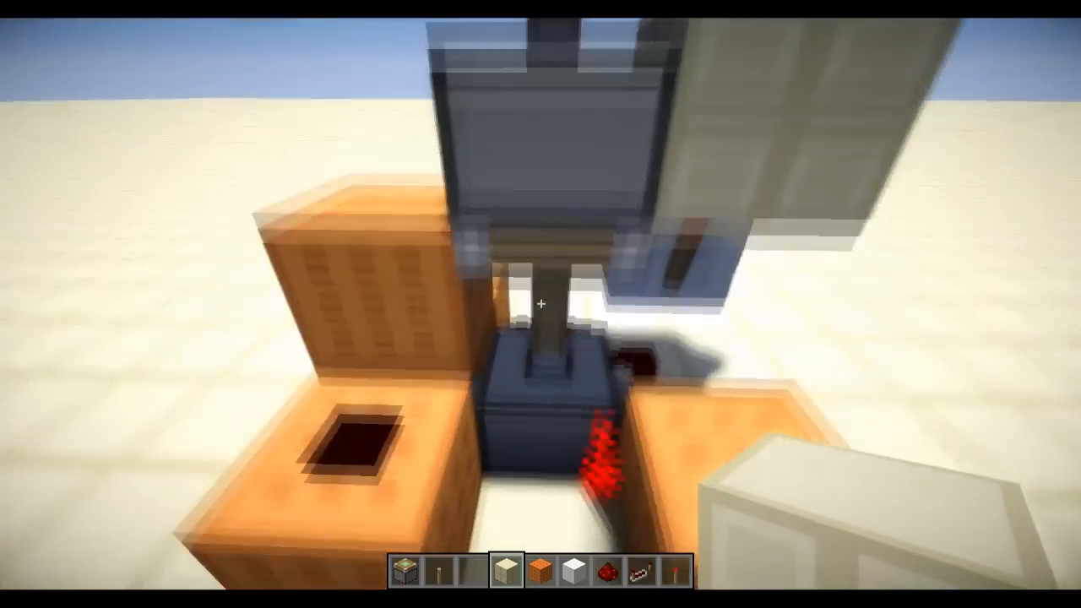
mouse_move(540, 304)
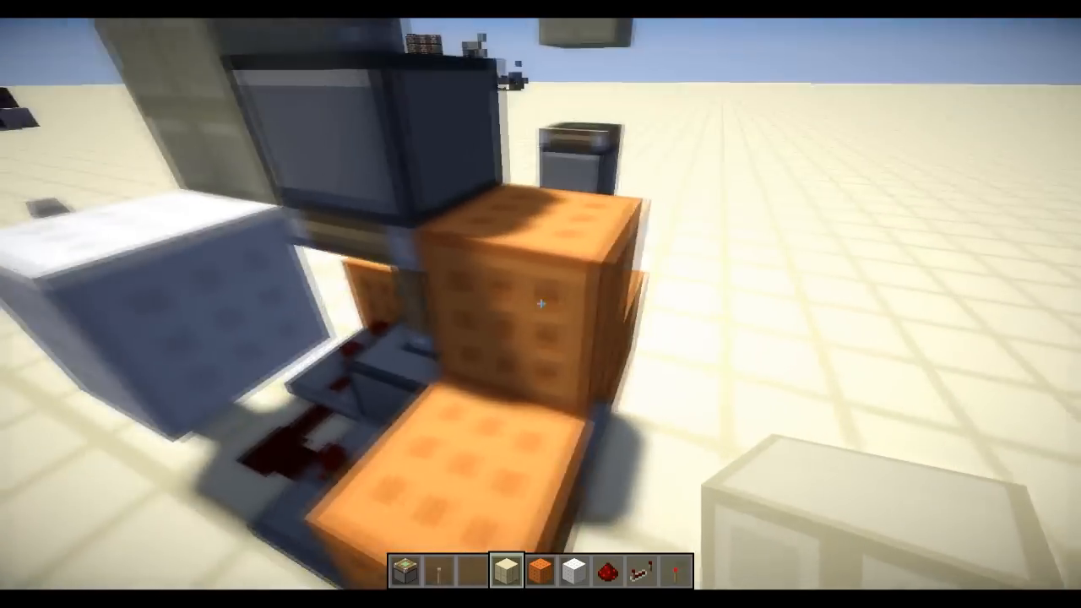
mouse_move(540, 303)
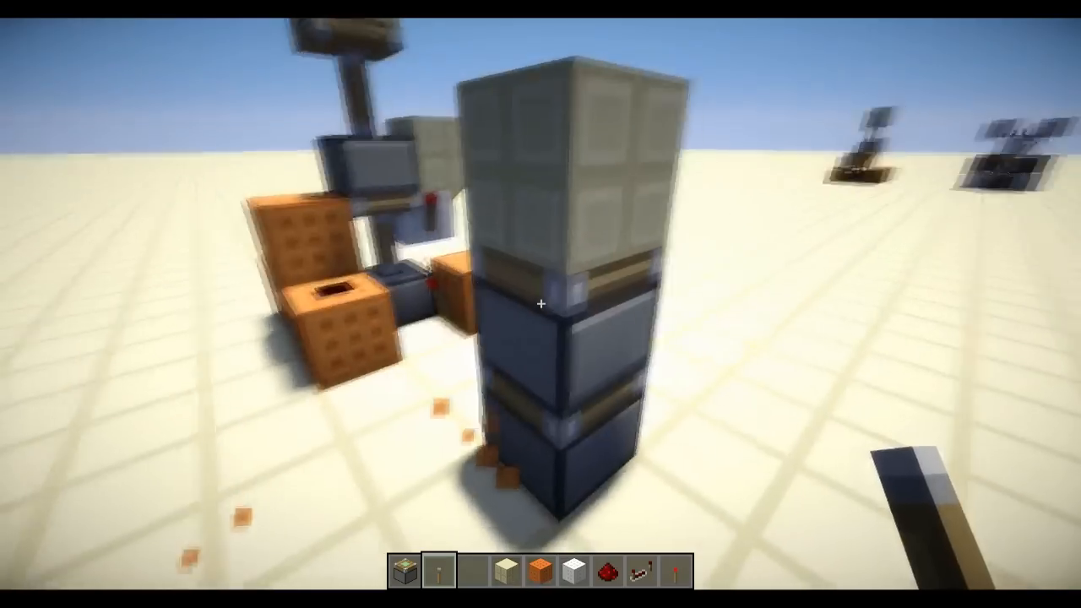
mouse_move(540, 304)
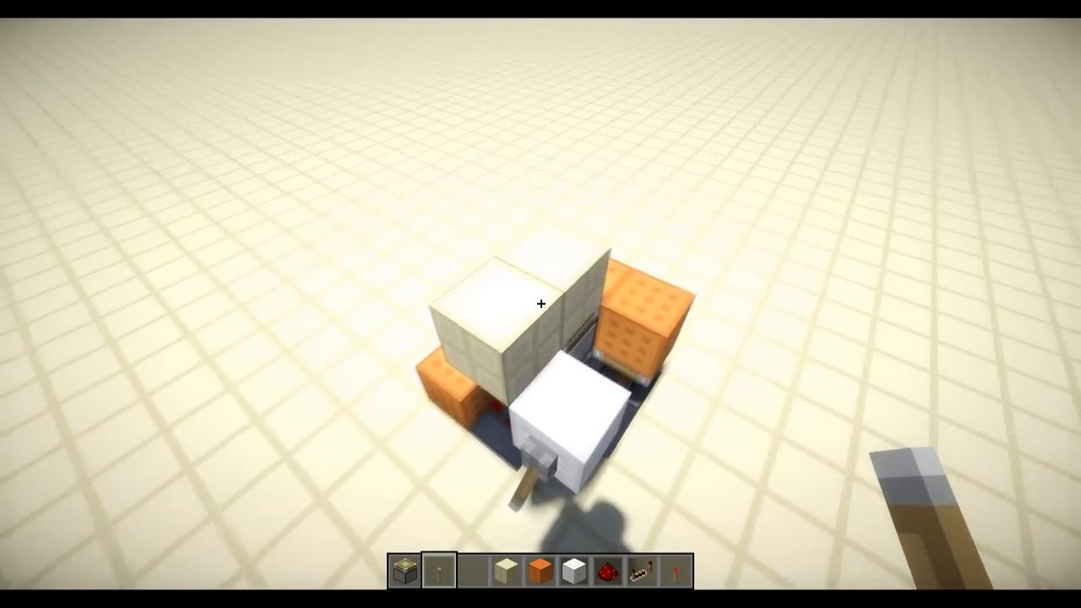
mouse_move(540, 304)
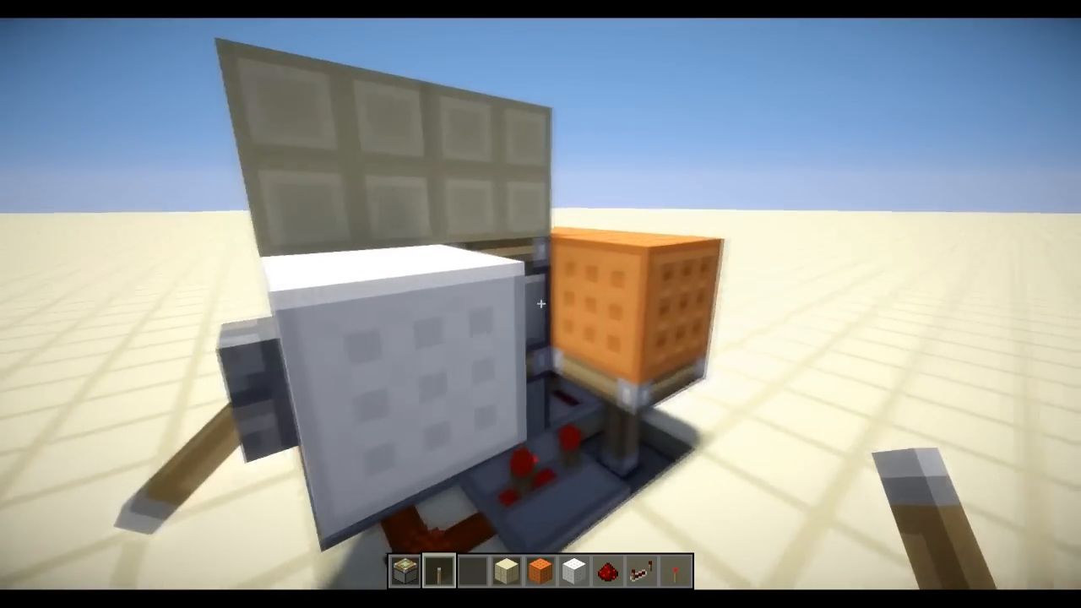